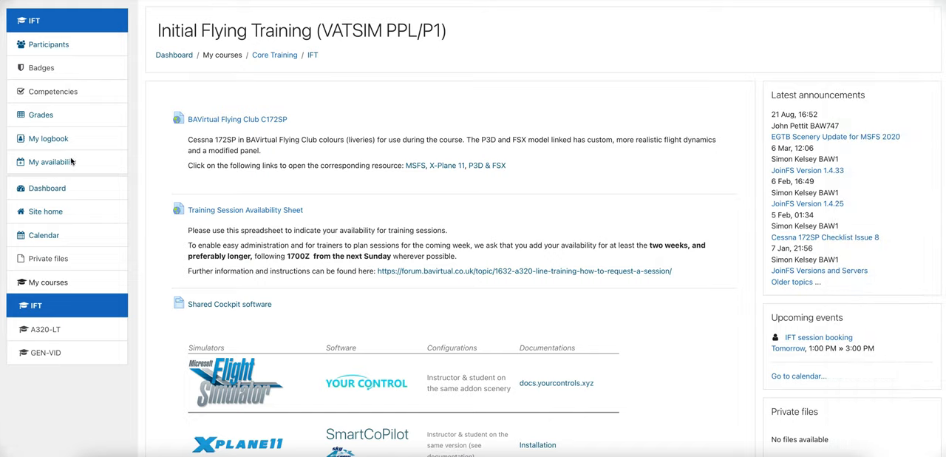
View the My availability calendar for Week 51 and select an available time slot
click(51, 161)
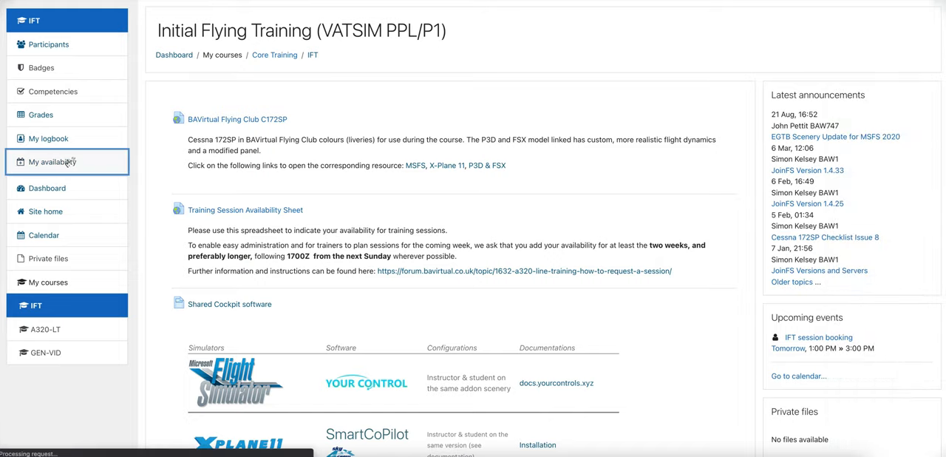
click(51, 161)
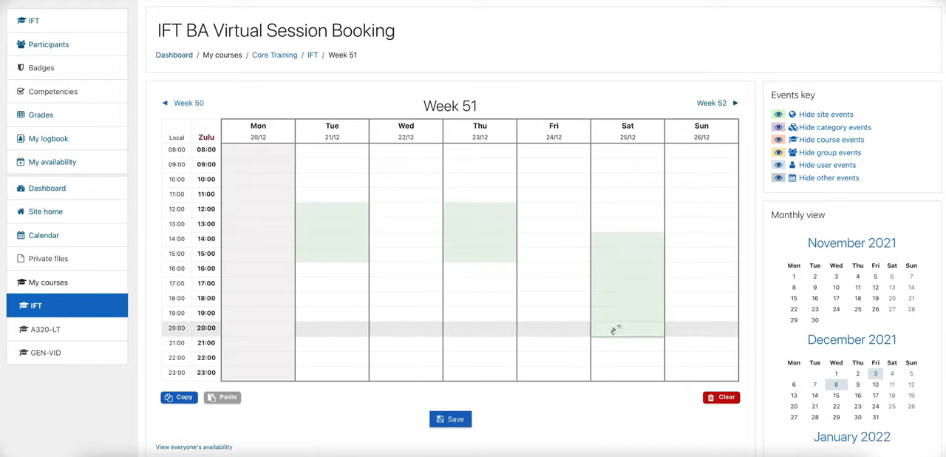
click(449, 418)
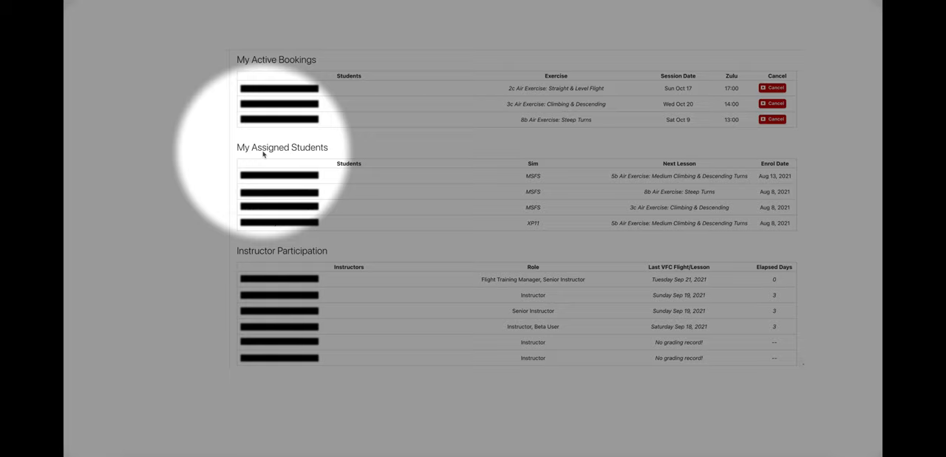
mouse_move(263, 160)
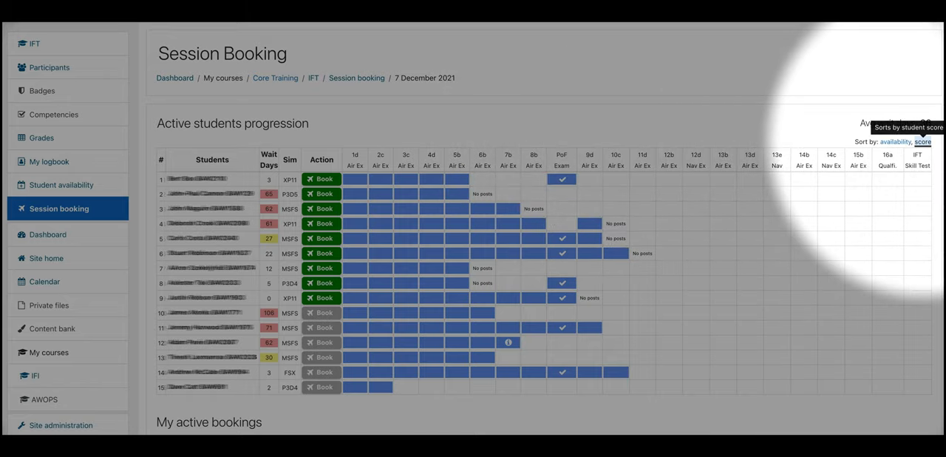
Sort the Active students progression table by score, putting longest-waiting students first
click(922, 142)
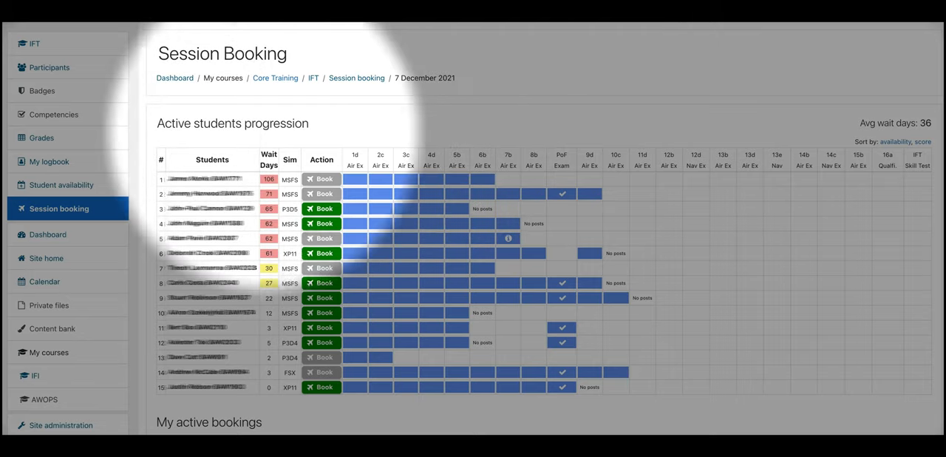